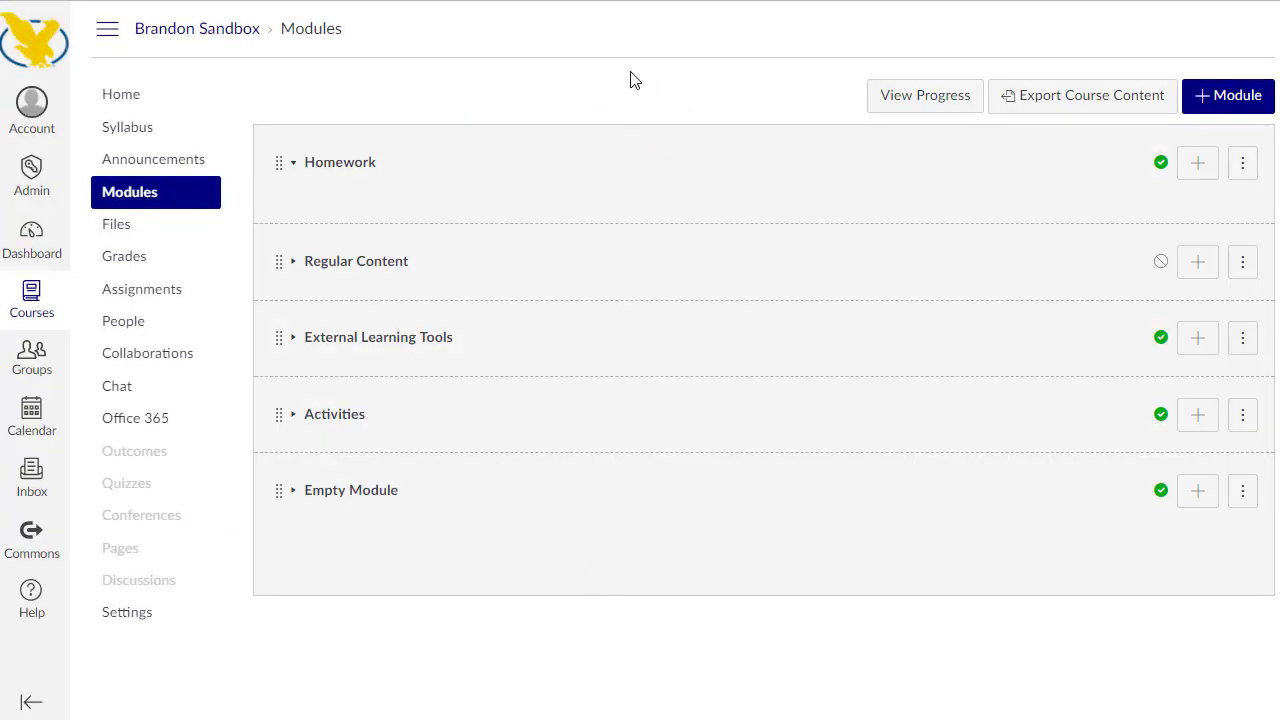
pyautogui.moveTo(470, 196)
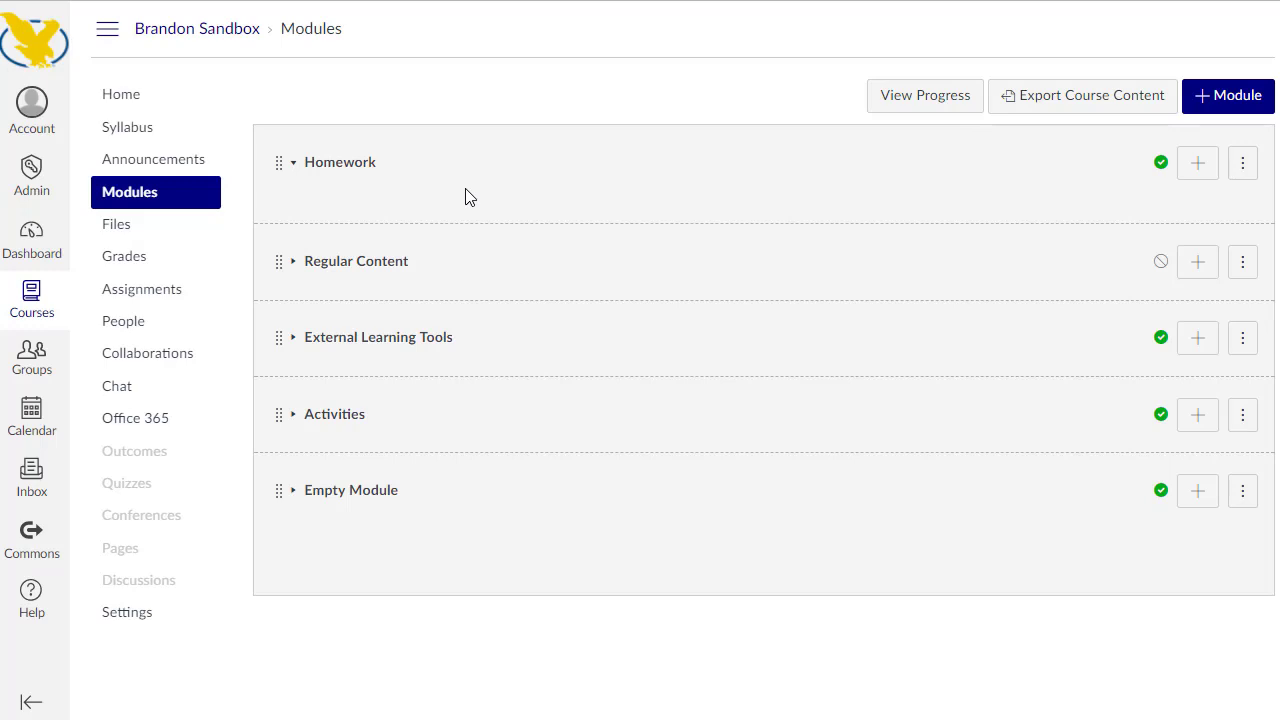
pyautogui.moveTo(1089, 166)
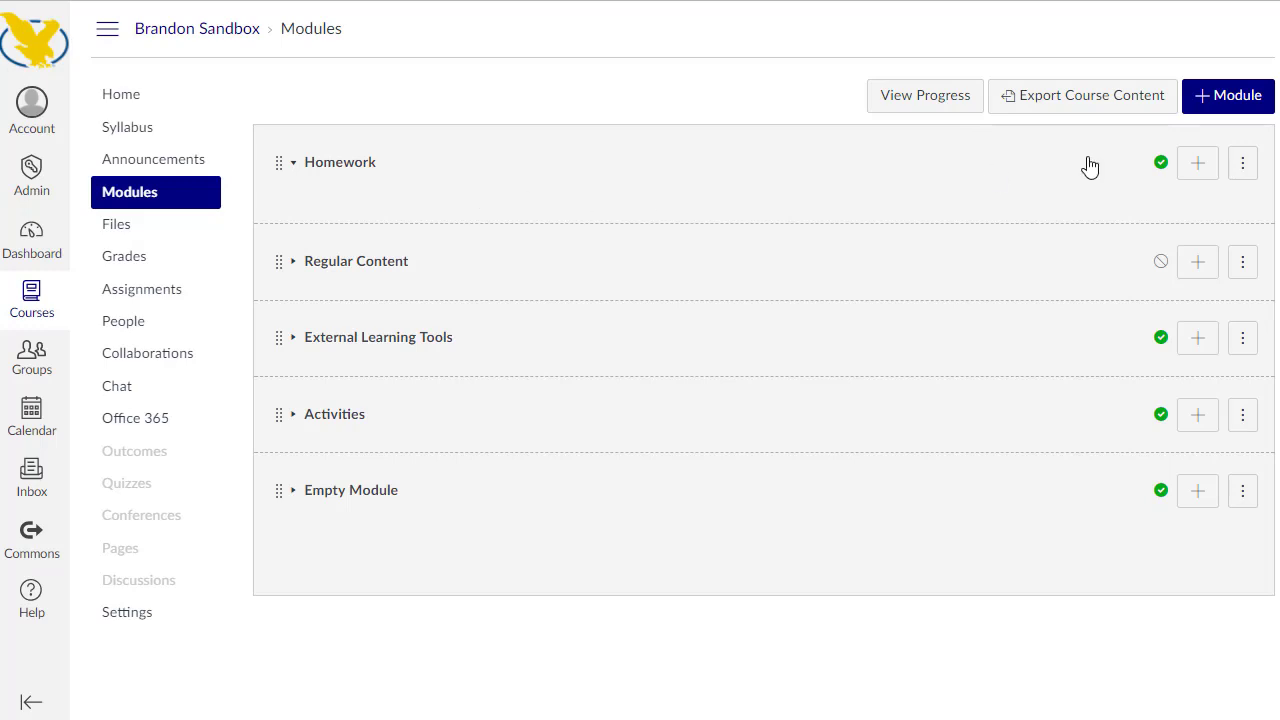
pyautogui.moveTo(1197, 162)
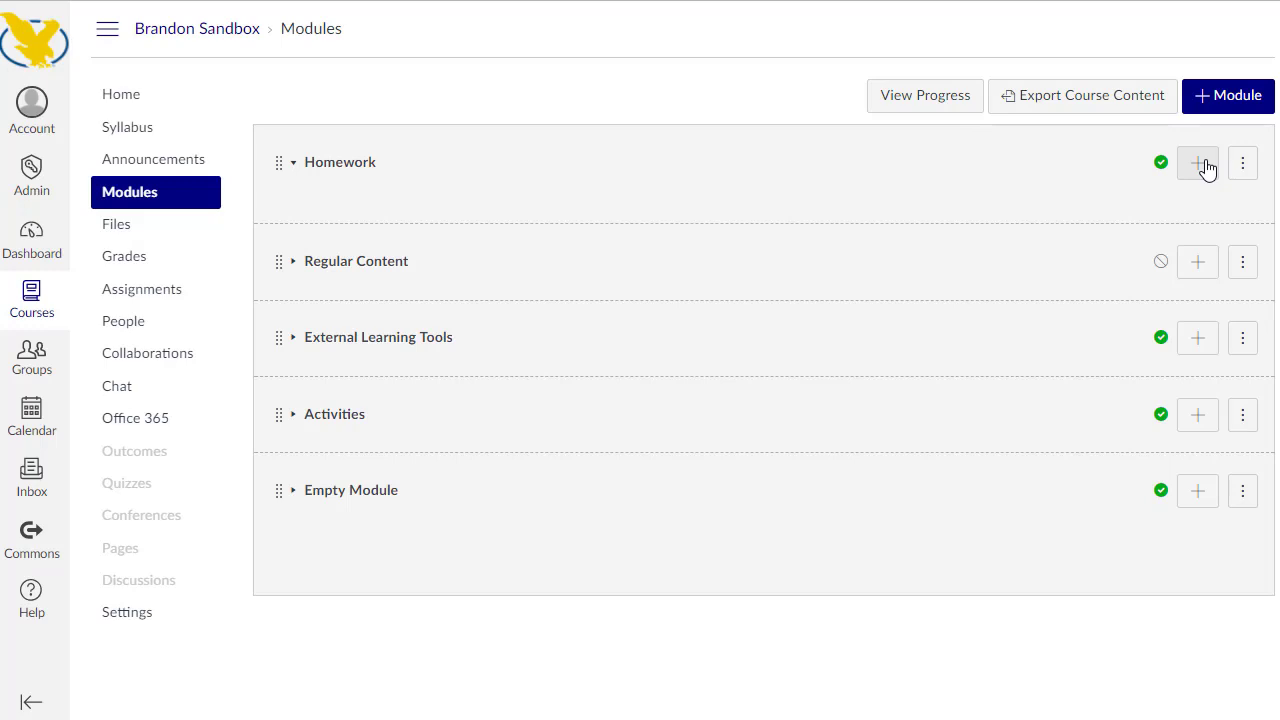
pyautogui.moveTo(127, 18)
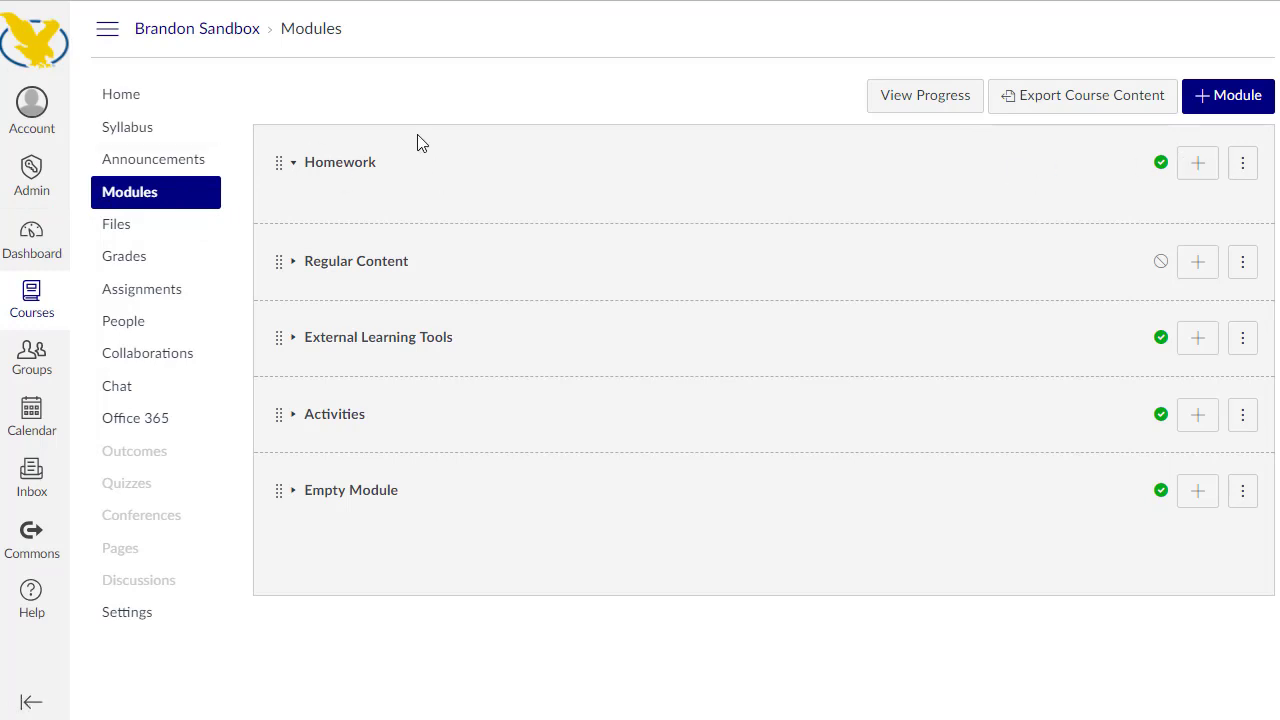
pyautogui.moveTo(400, 208)
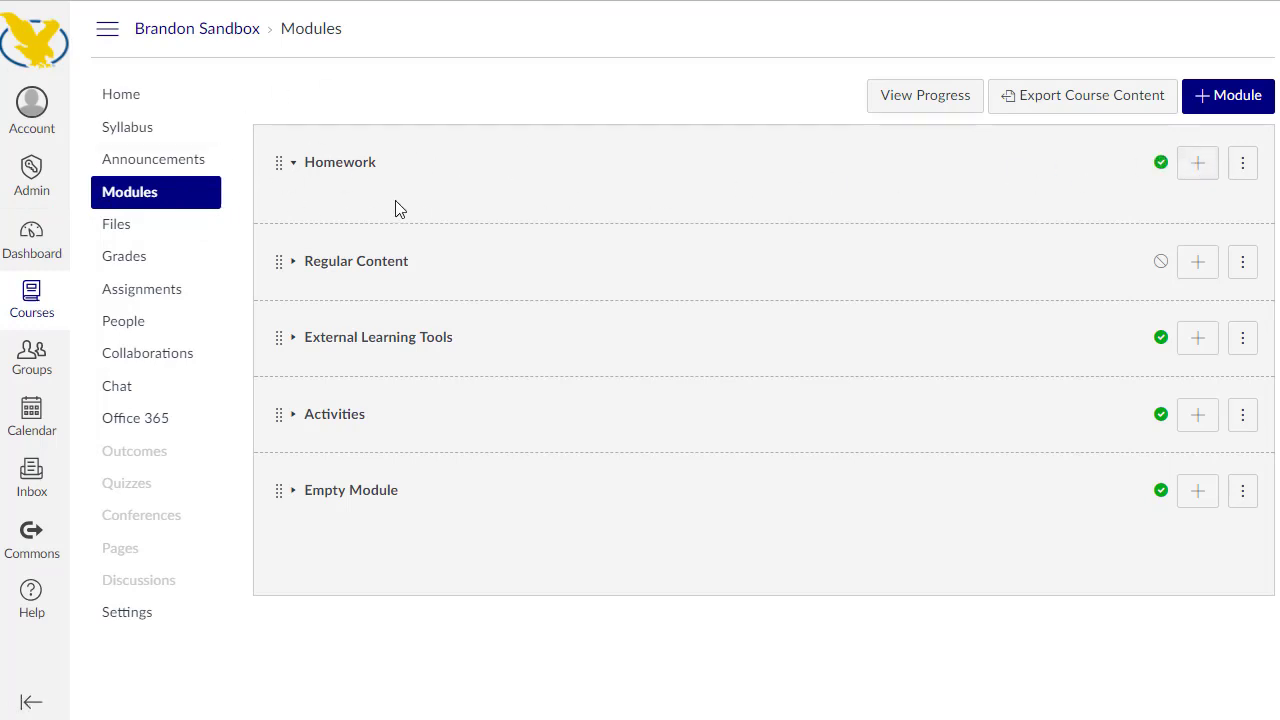
# Add a new assignment named 'O365 Homework' to the Homework module
pyautogui.click(1197, 162)
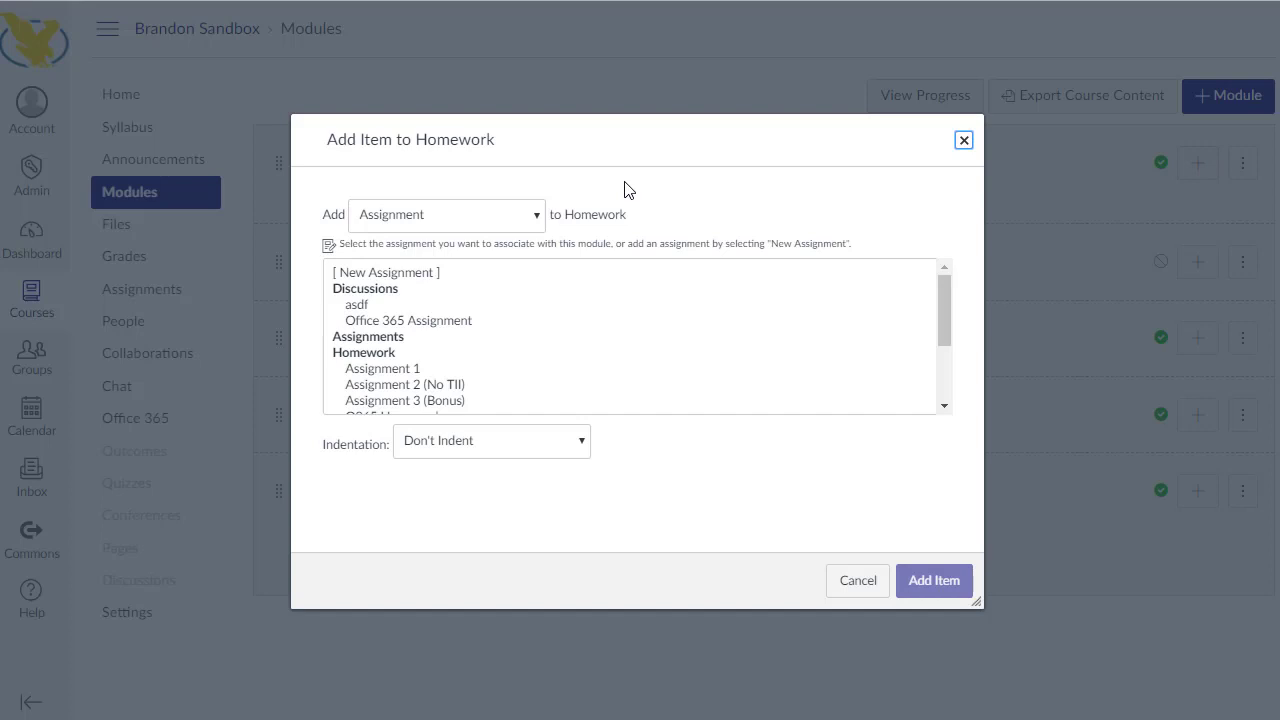
pyautogui.moveTo(400, 283)
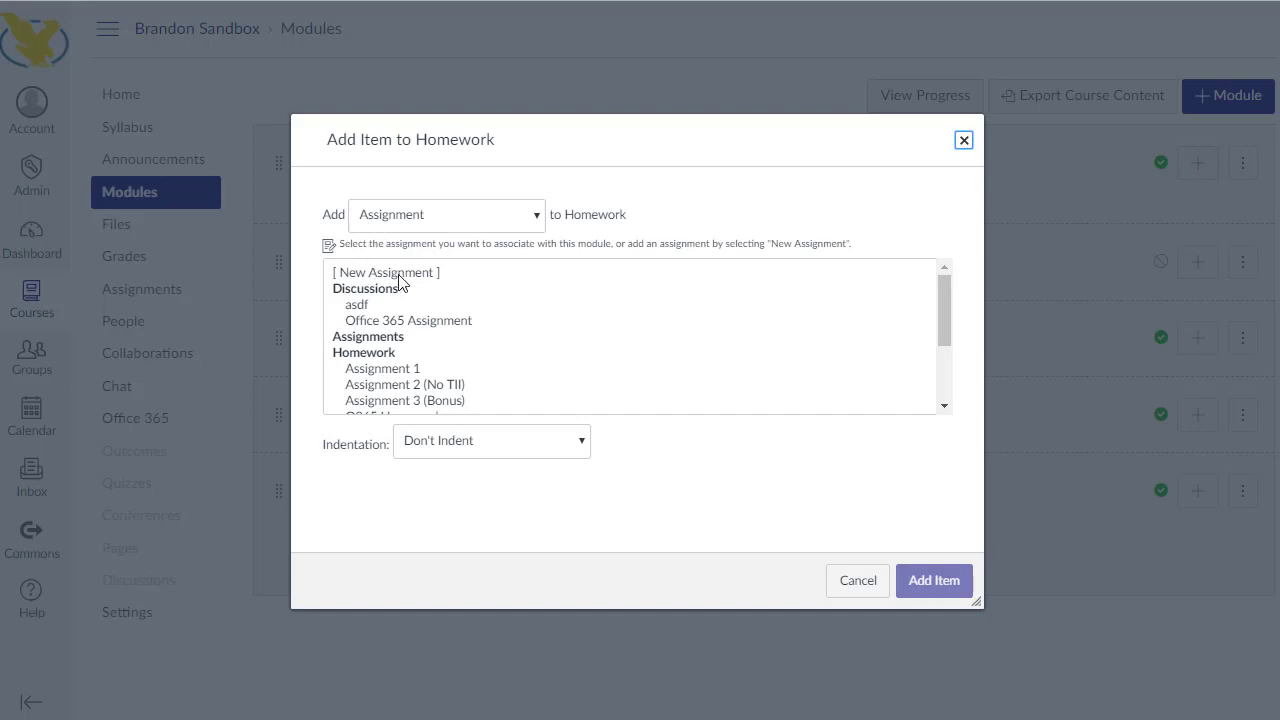
pyautogui.click(385, 272)
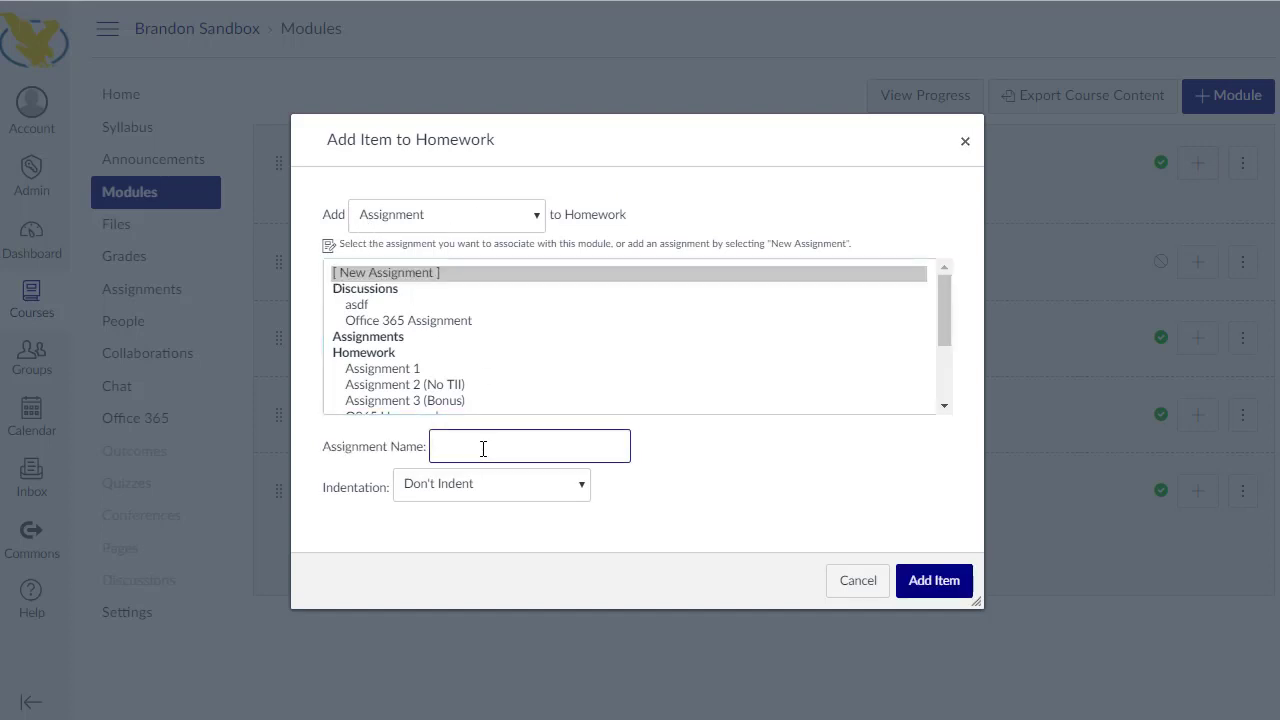
pyautogui.write('O')
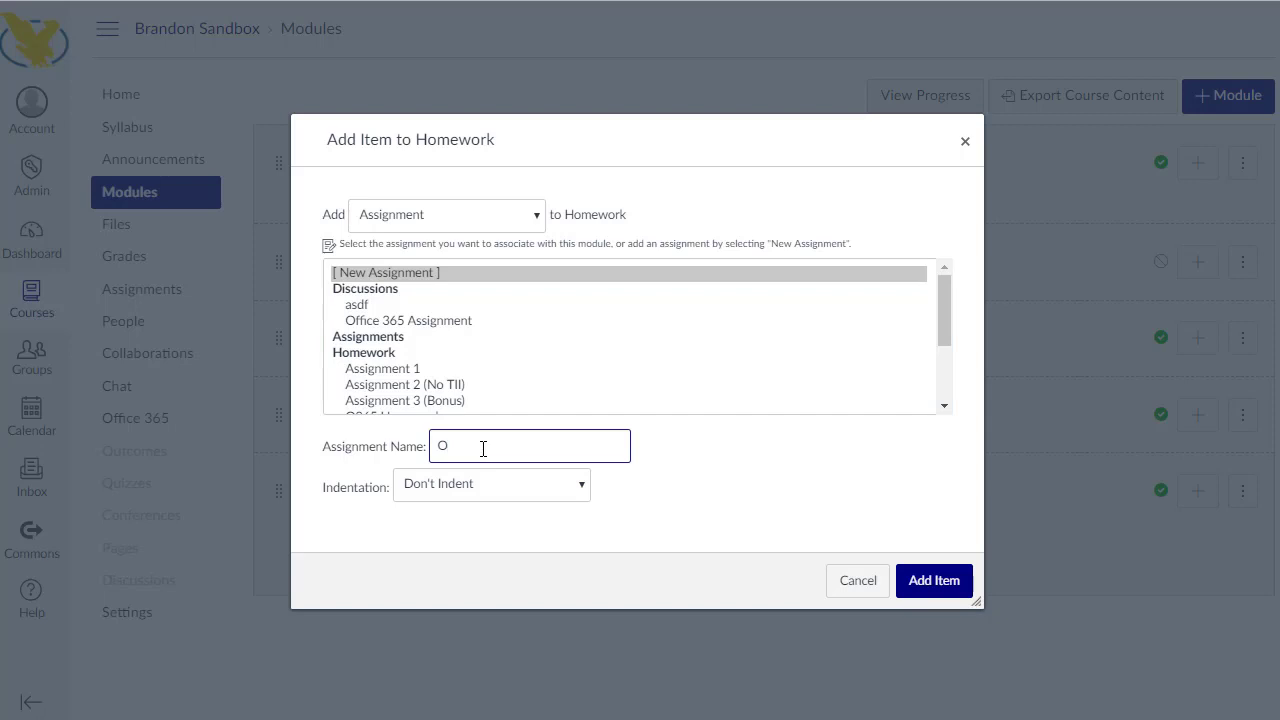
pyautogui.write('365 Home')
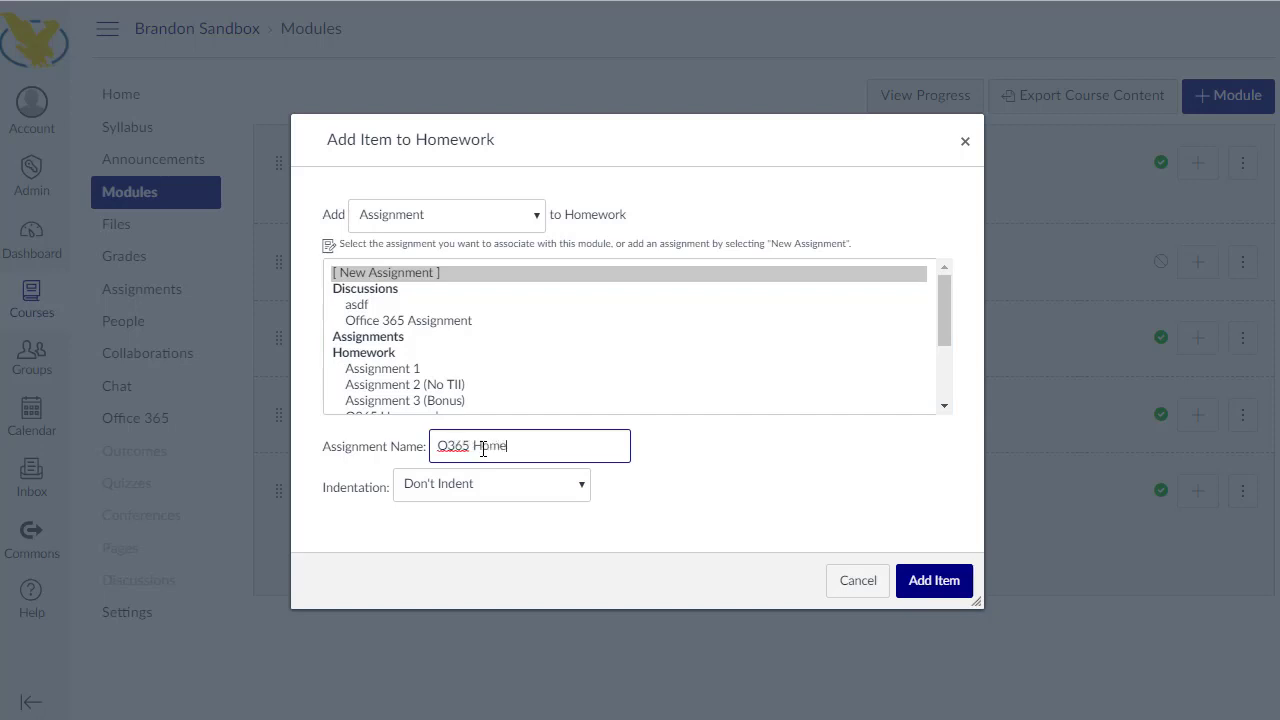
pyautogui.click(933, 580)
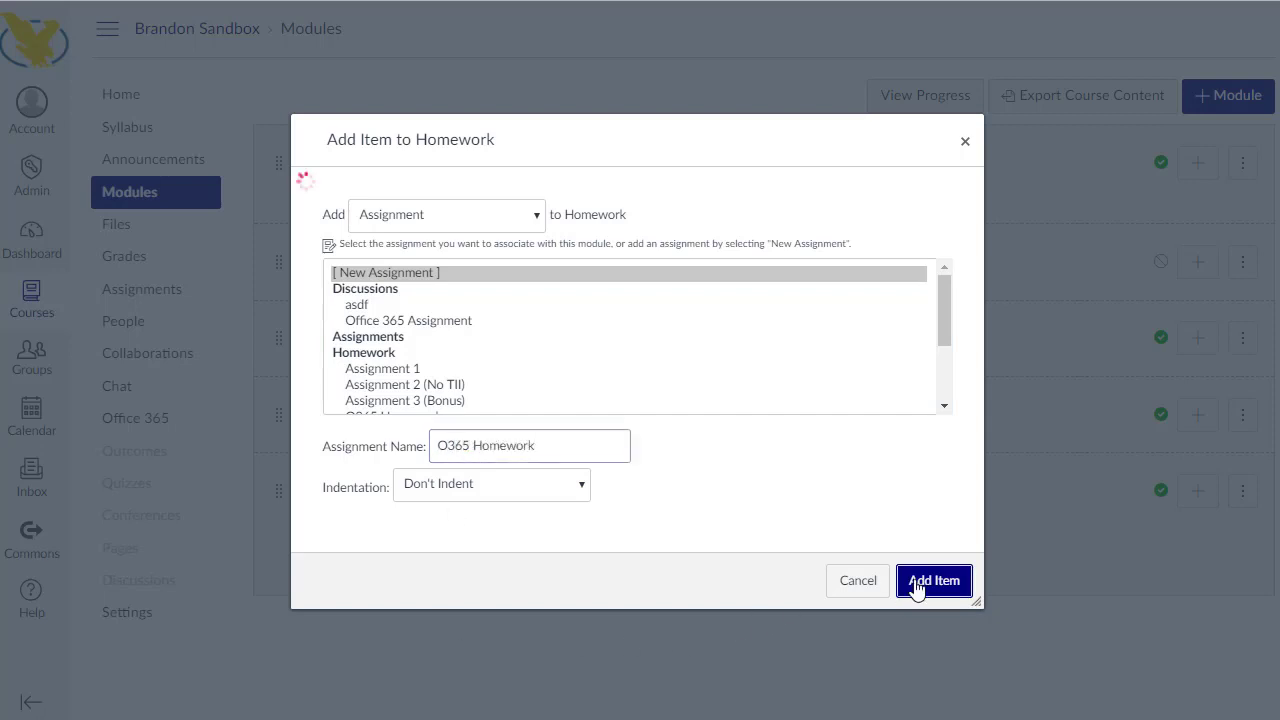
pyautogui.click(933, 580)
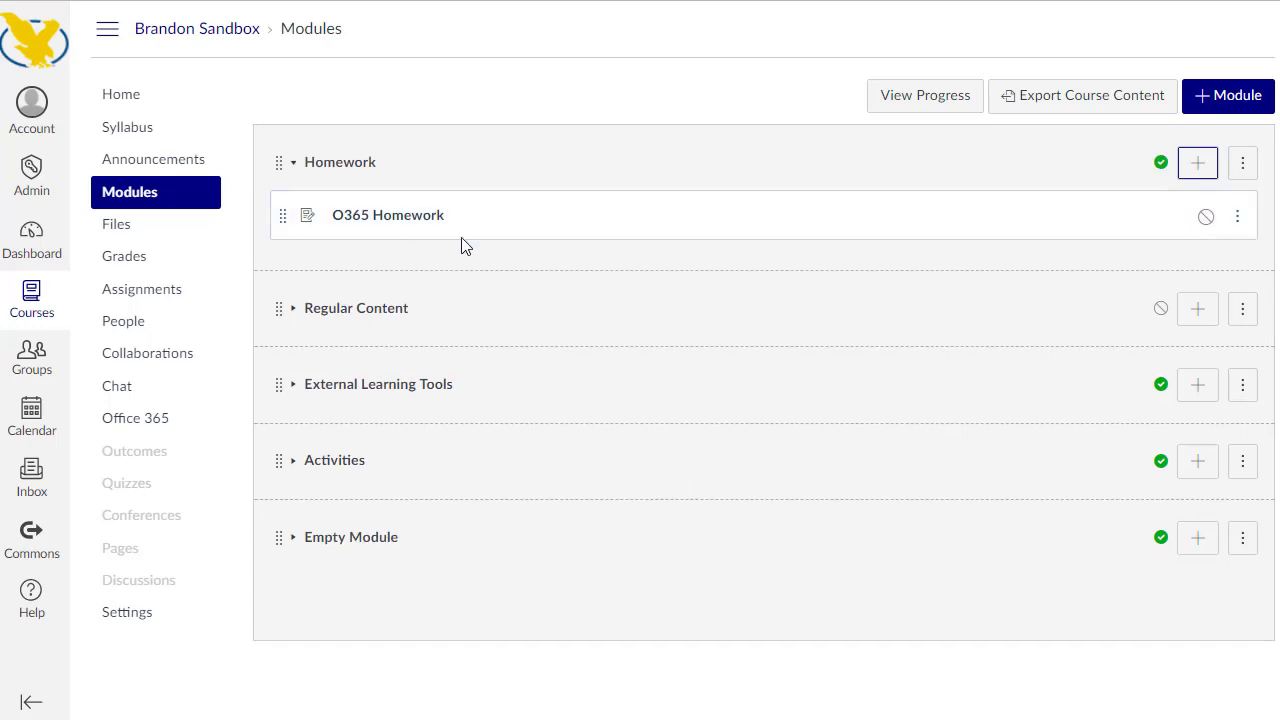
# Open the O365 Homework assignment from the module and switch it to edit mode
pyautogui.click(387, 215)
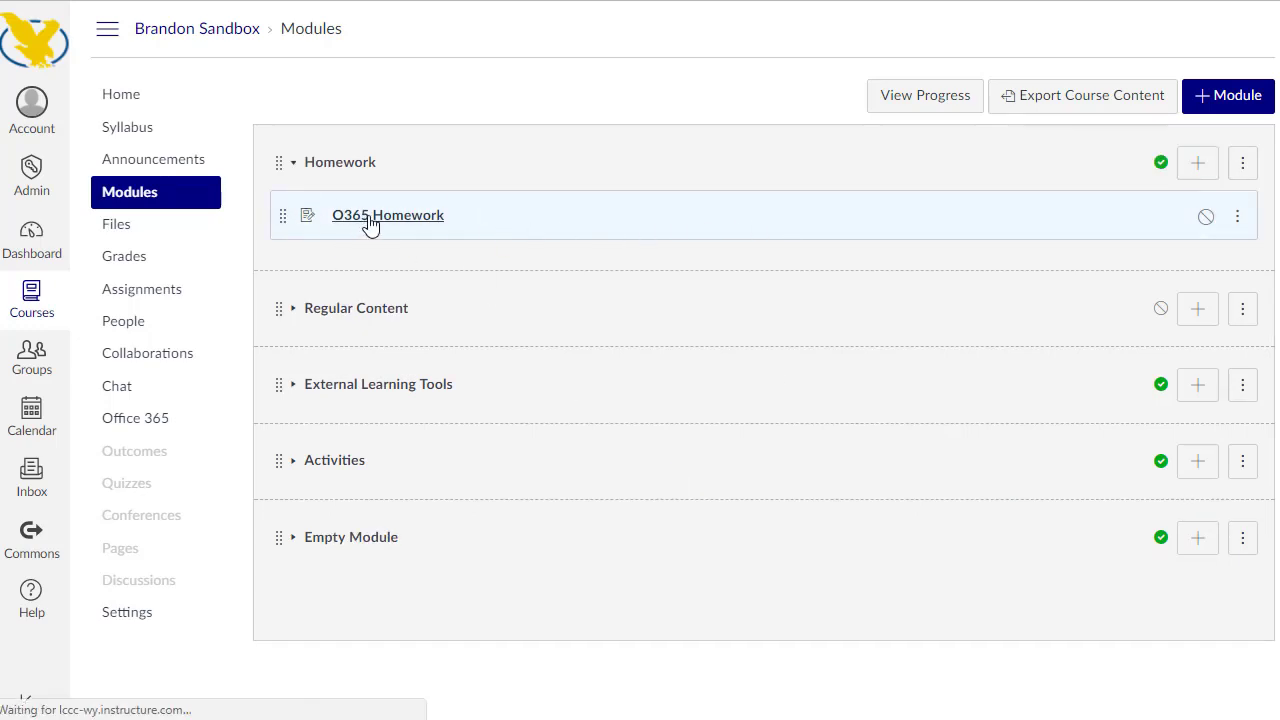
pyautogui.click(388, 215)
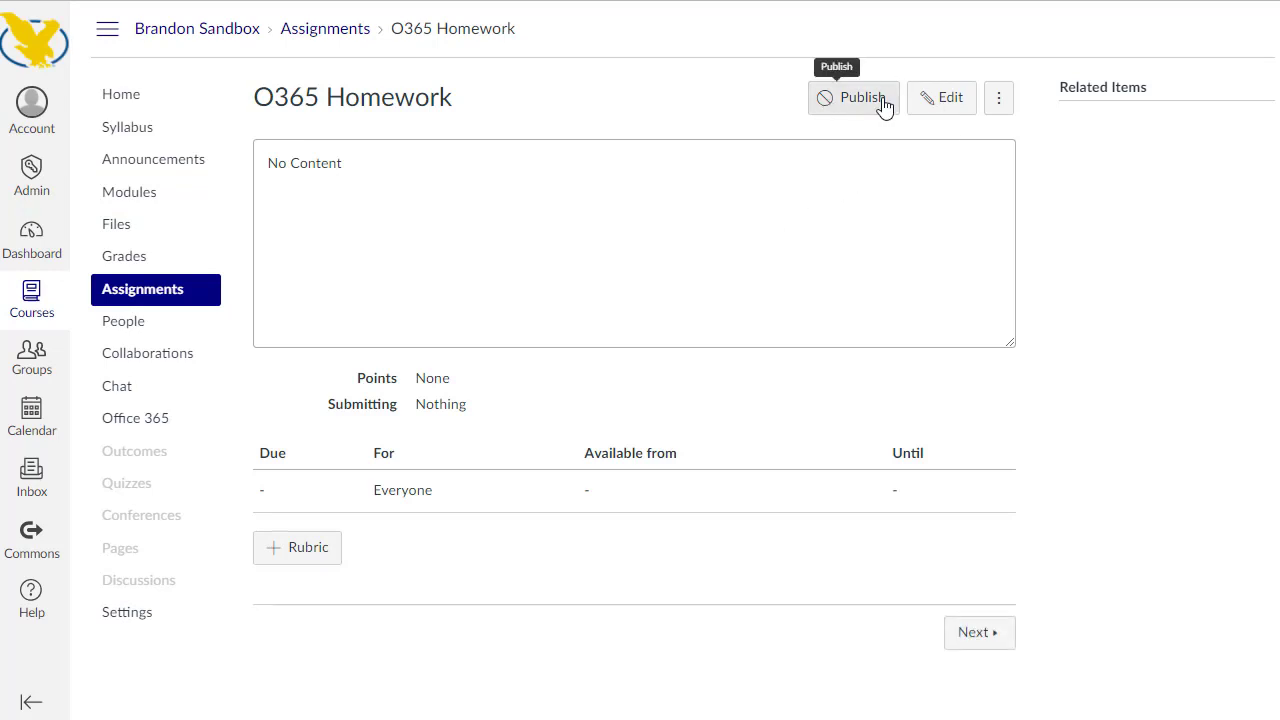
pyautogui.click(853, 97)
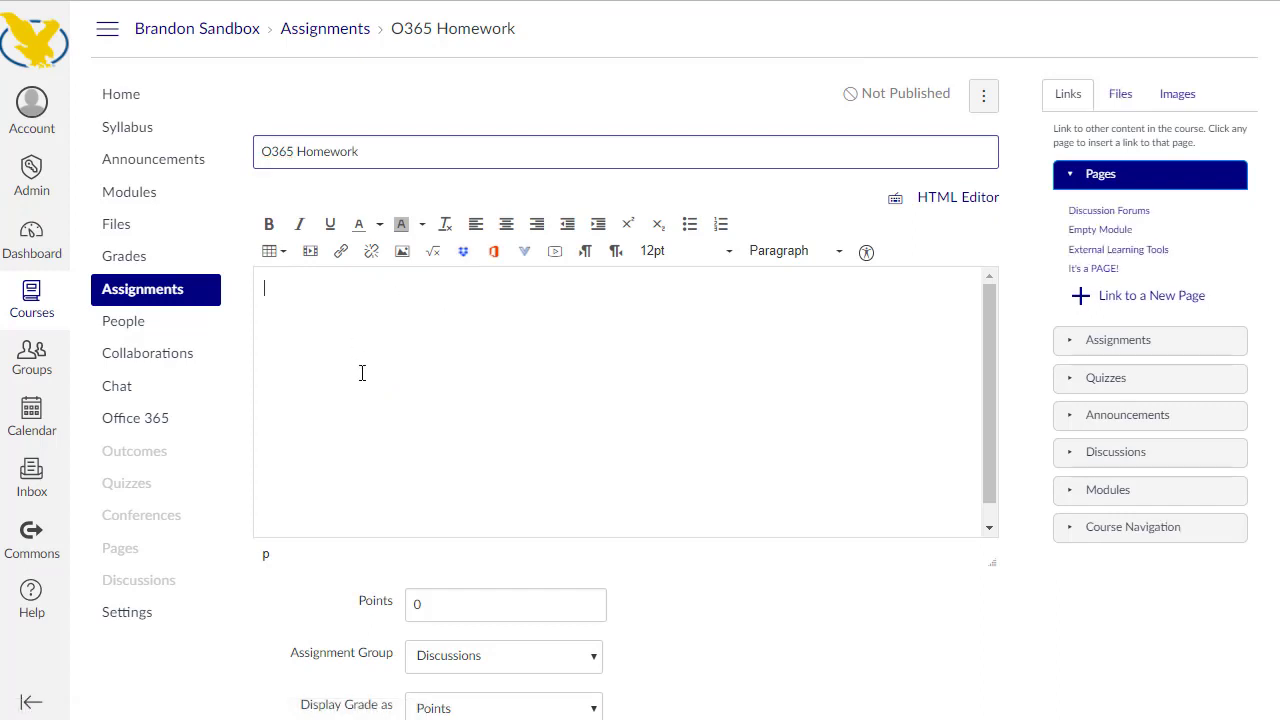
# Enter the description 'Use Office 365.' and set points to 10
pyautogui.write('U')
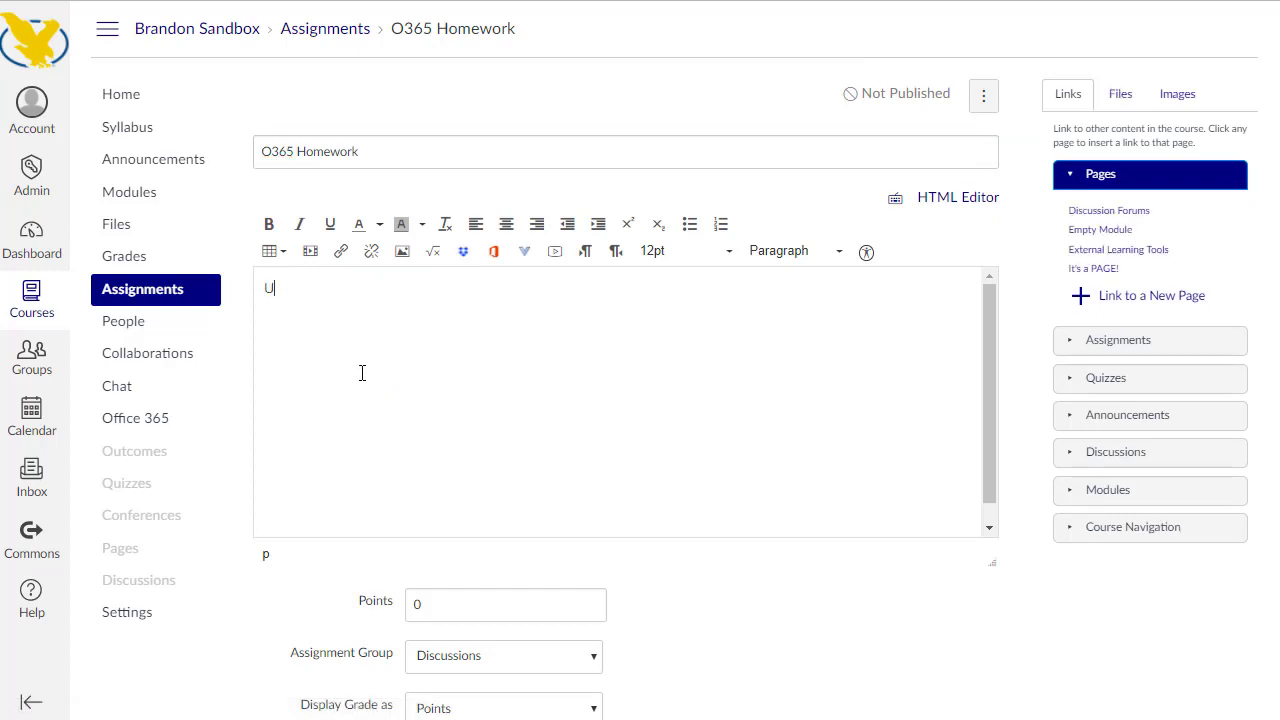
pyautogui.write('se Office 36')
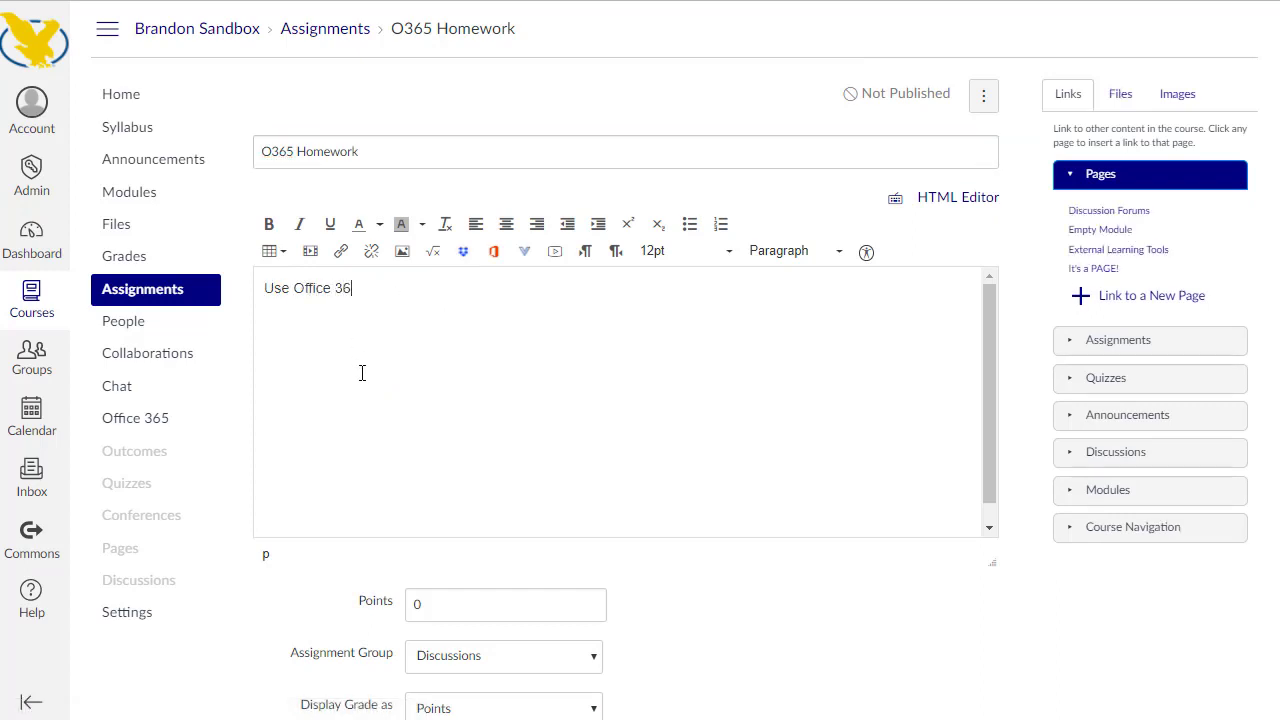
pyautogui.write('5.')
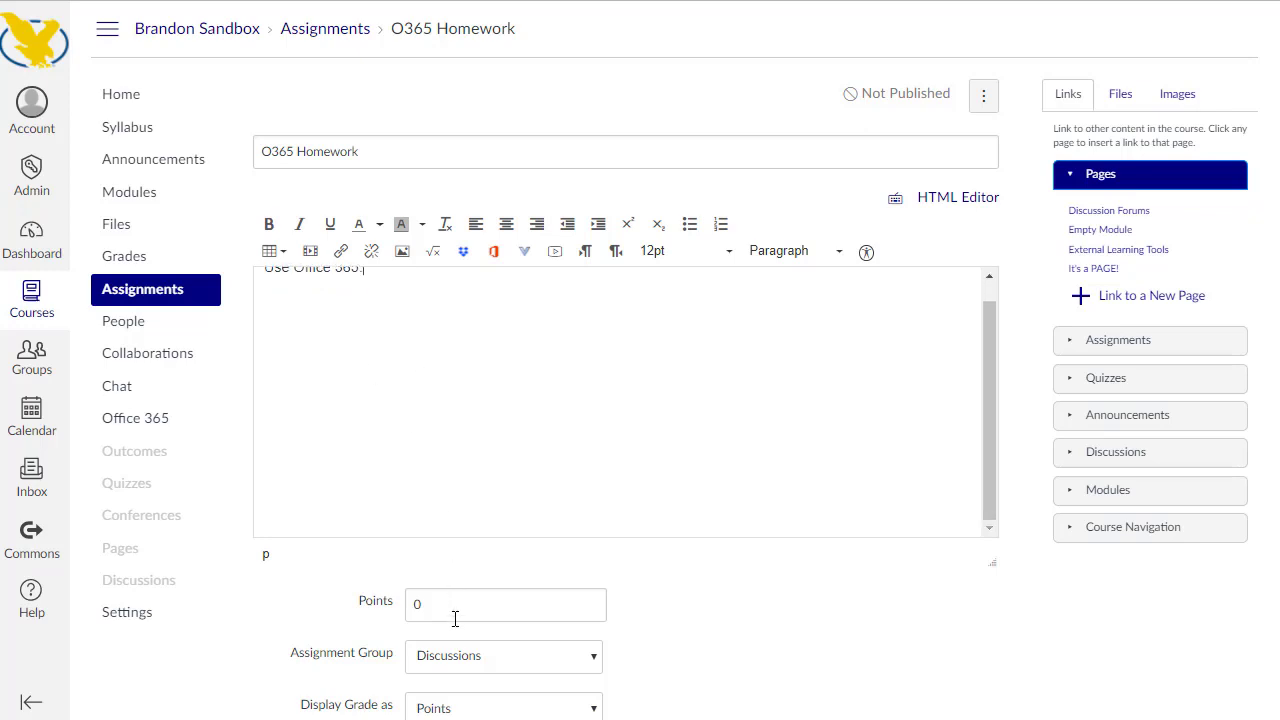
pyautogui.write('10')
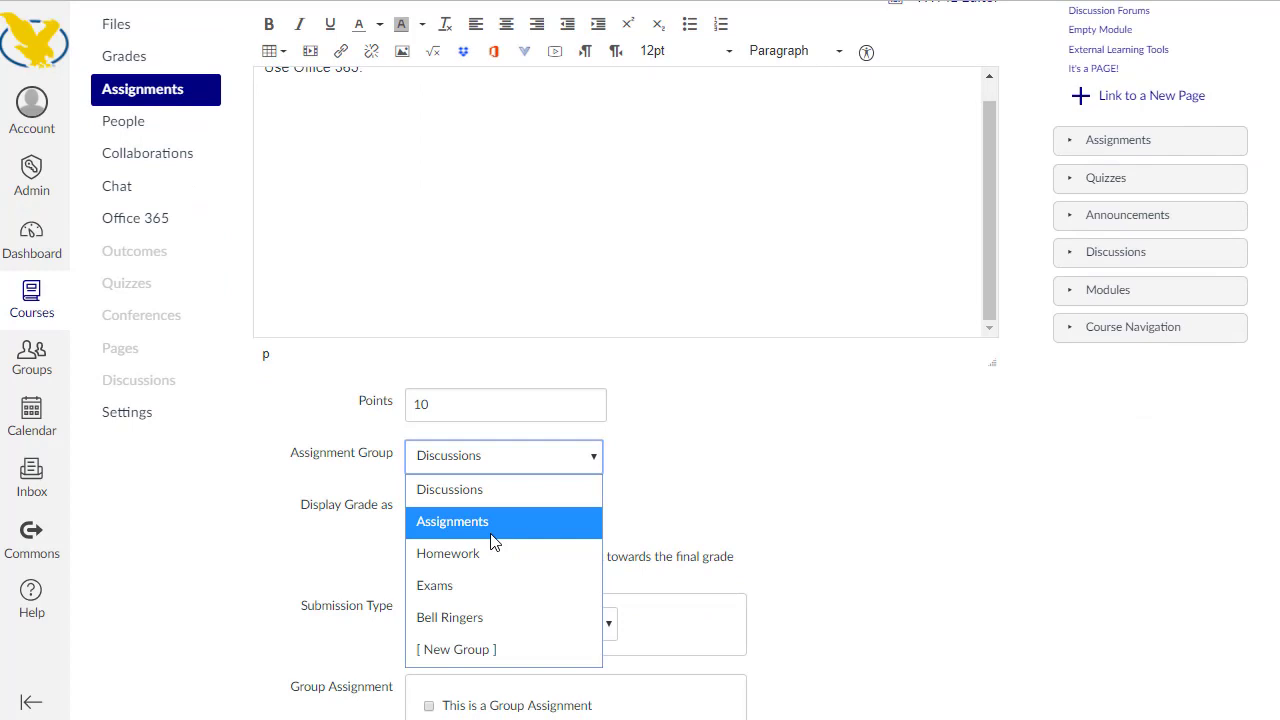
# Set Assignment Group to Assignments and Submission Type to External Tool
pyautogui.click(452, 521)
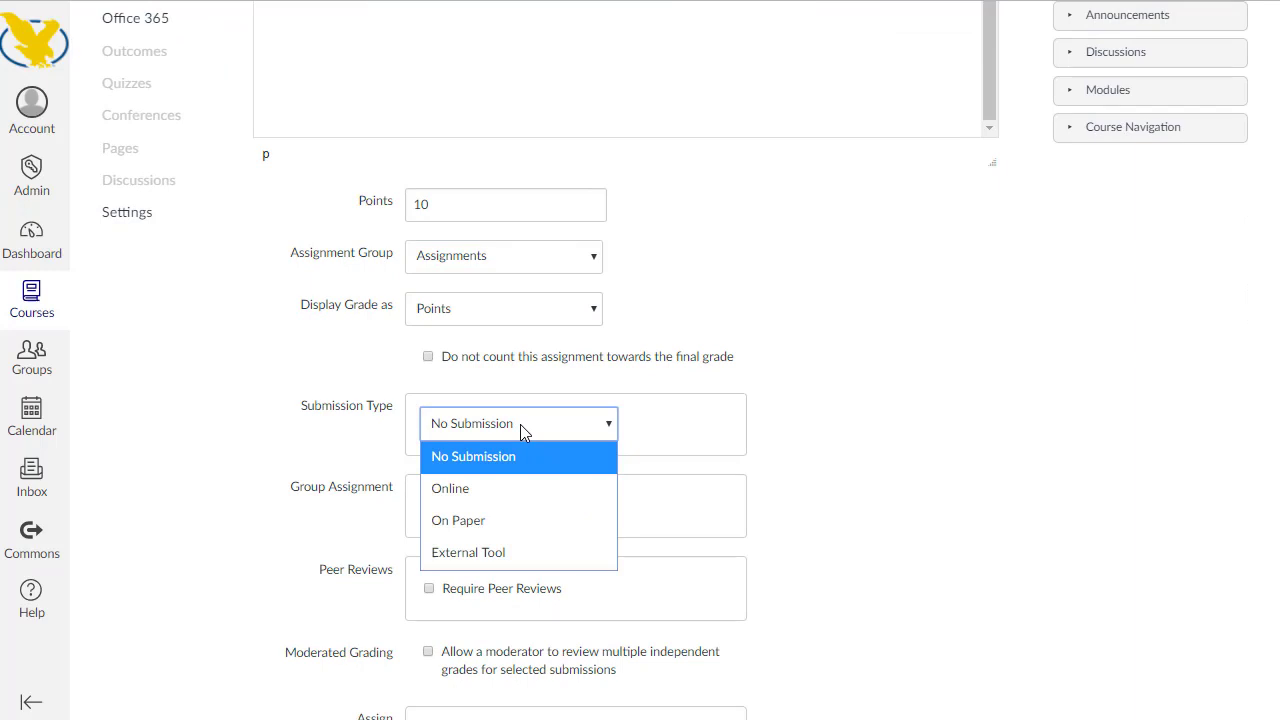
pyautogui.moveTo(518, 488)
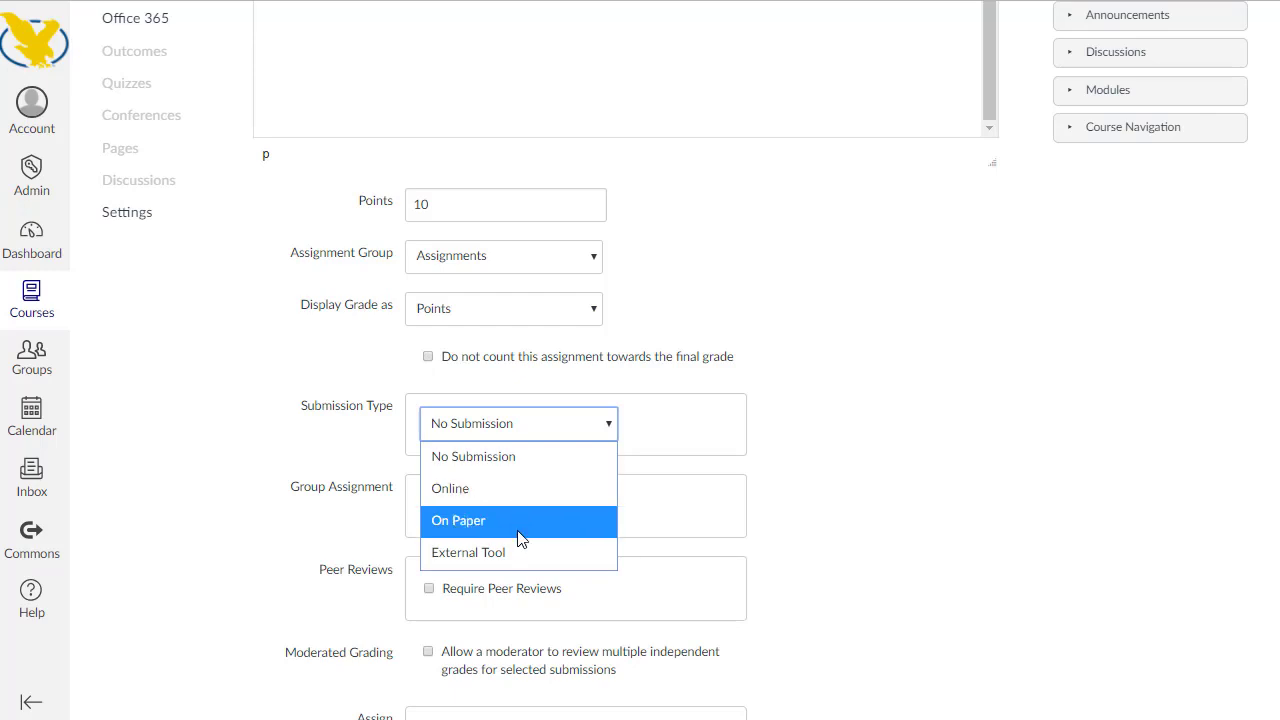
pyautogui.moveTo(527, 557)
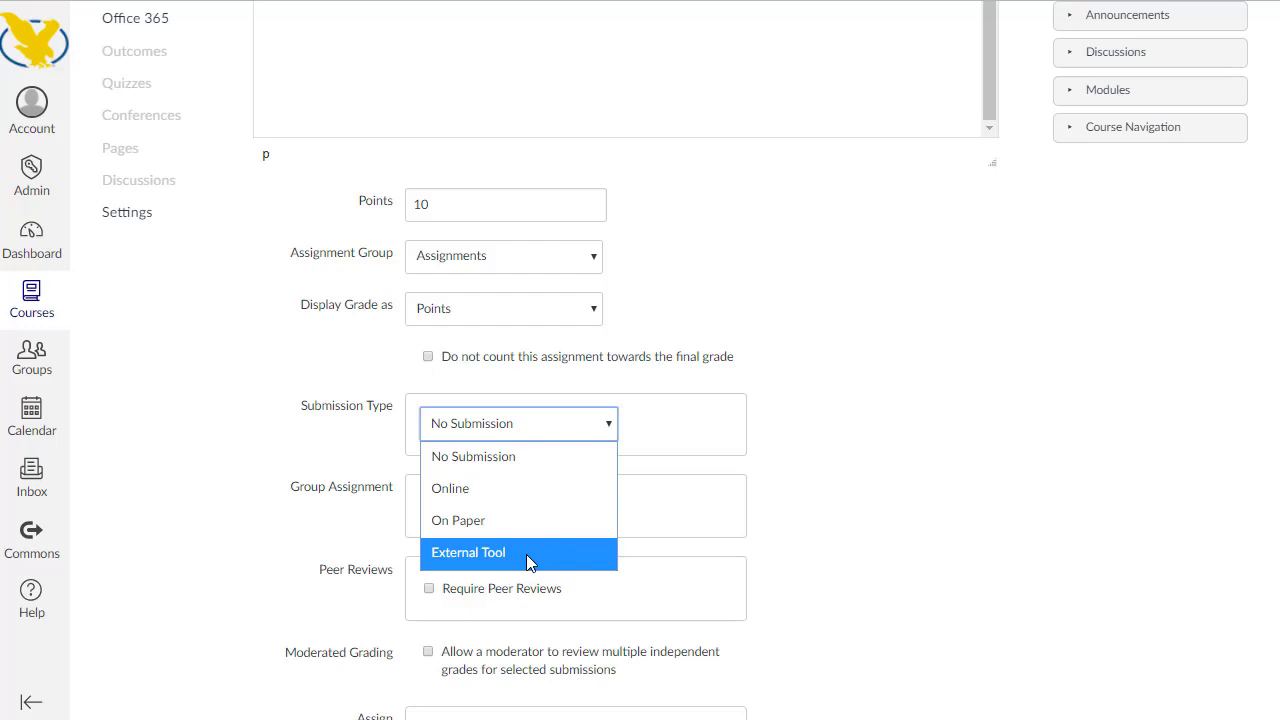
pyautogui.click(468, 552)
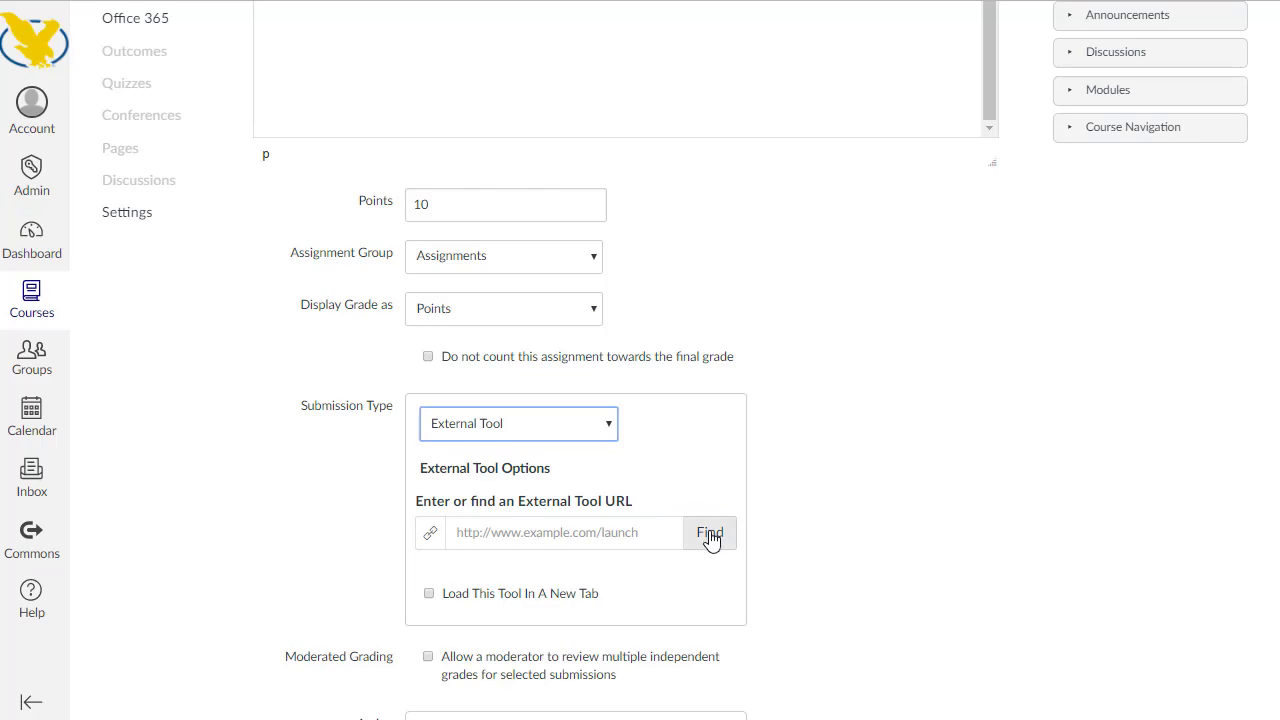
# Pick Office 365 Cloud Assignment from the external tools list
pyautogui.click(710, 532)
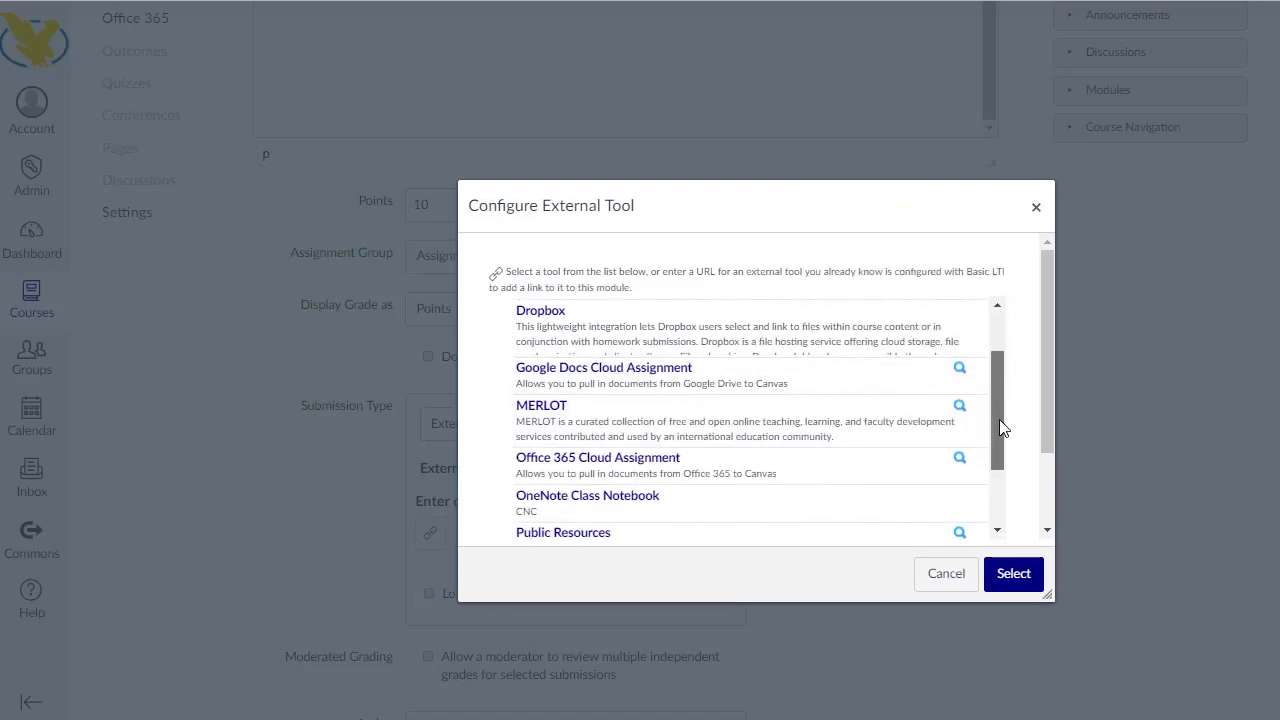
pyautogui.scroll(-3)
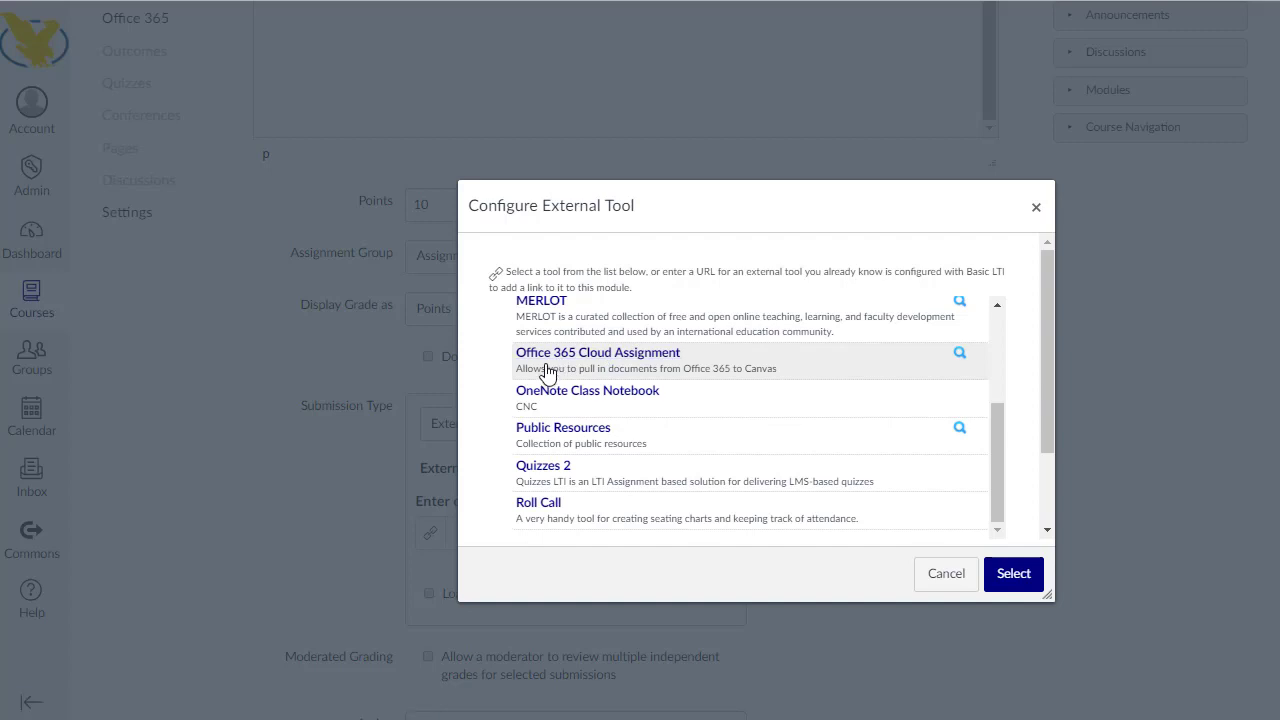
pyautogui.click(597, 352)
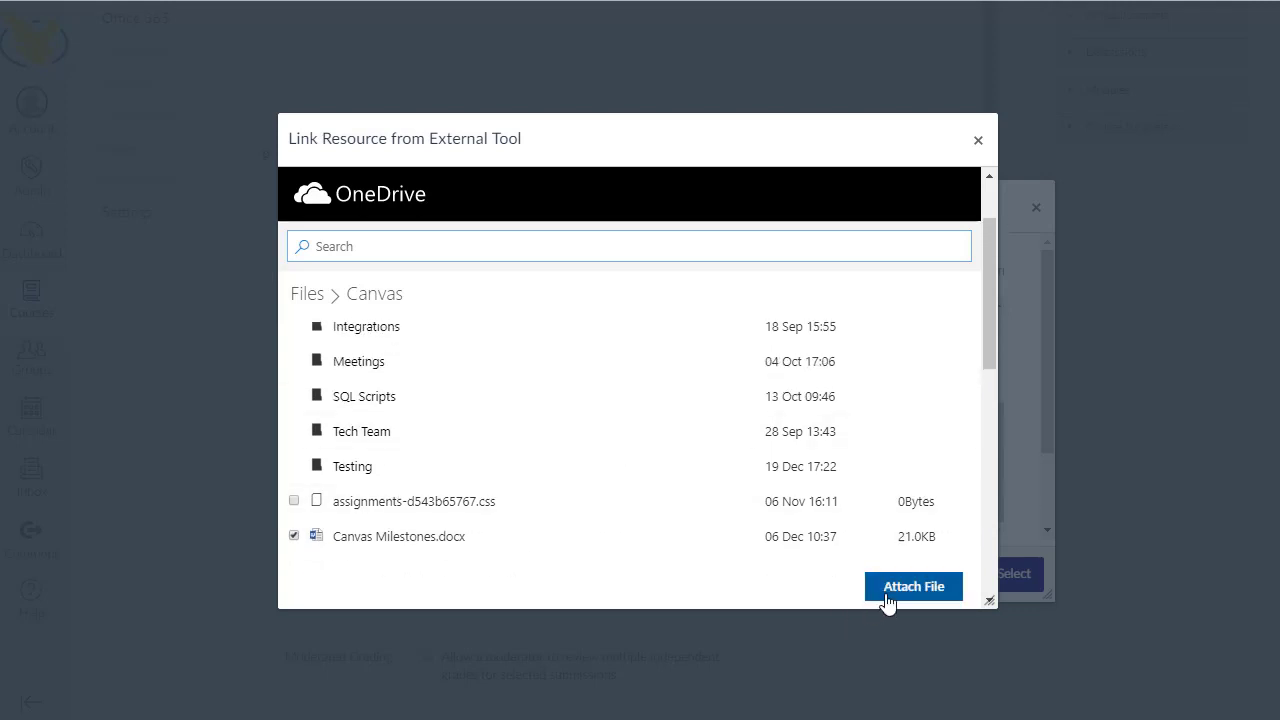
pyautogui.moveTo(910, 595)
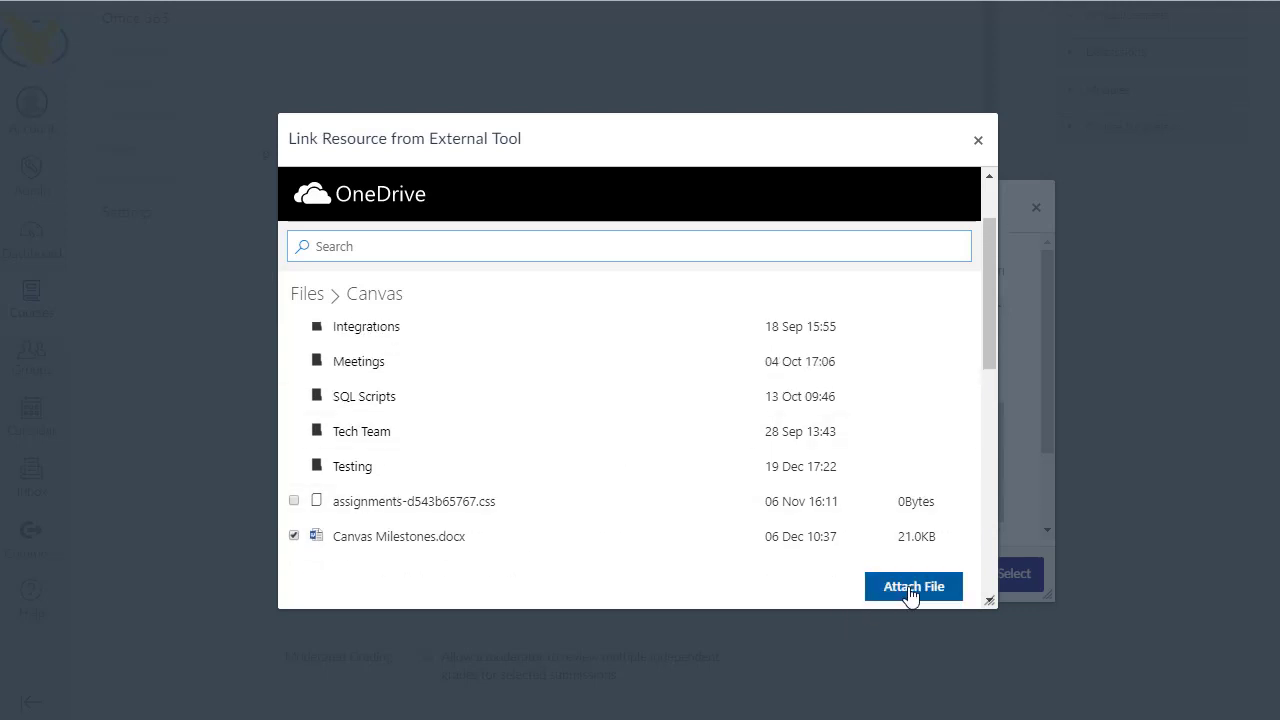
# Attach the checked OneDrive file Canvas Milestones.docx
pyautogui.click(912, 586)
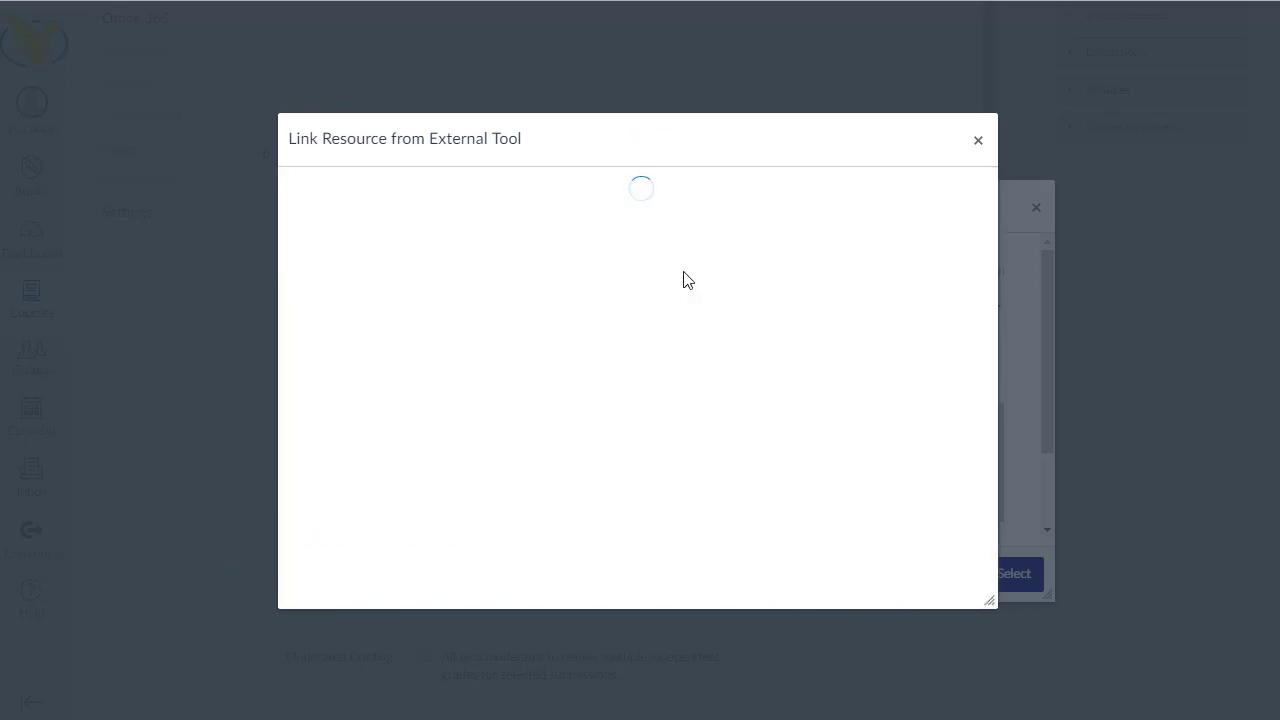
pyautogui.moveTo(770, 387)
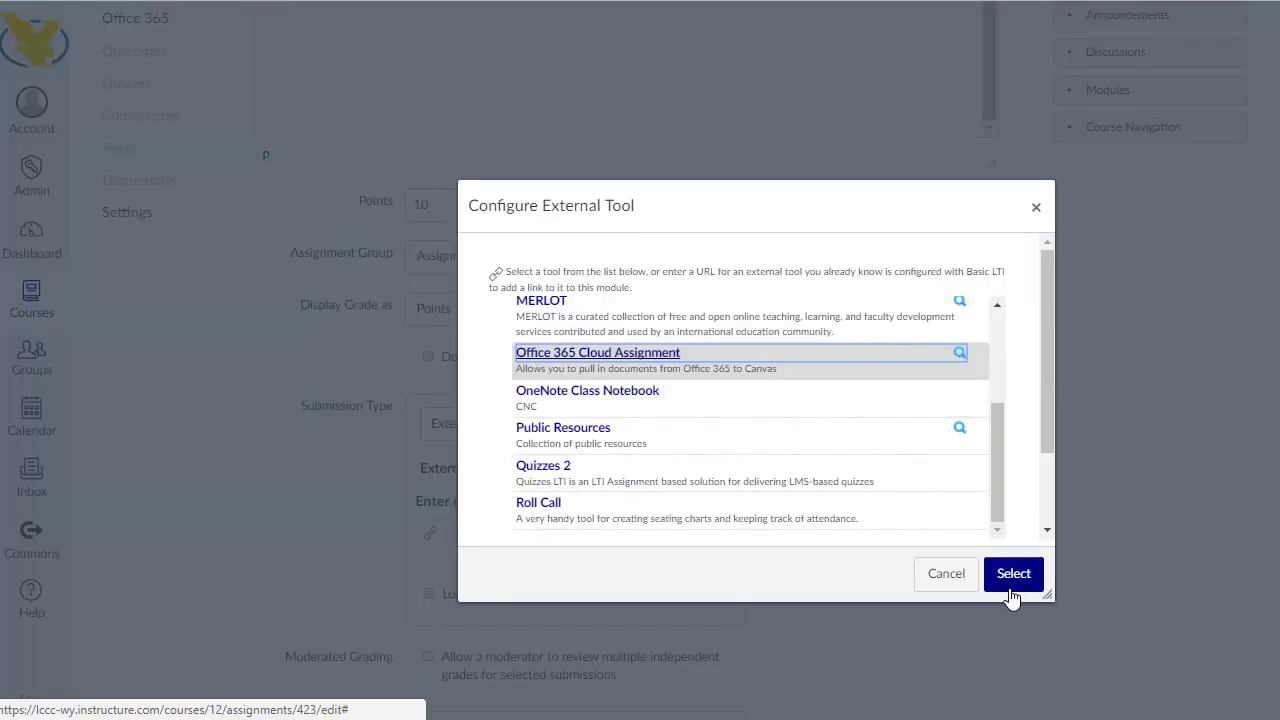
# Confirm the Office 365 tool and review the filled-in External Tool URL
pyautogui.click(1013, 573)
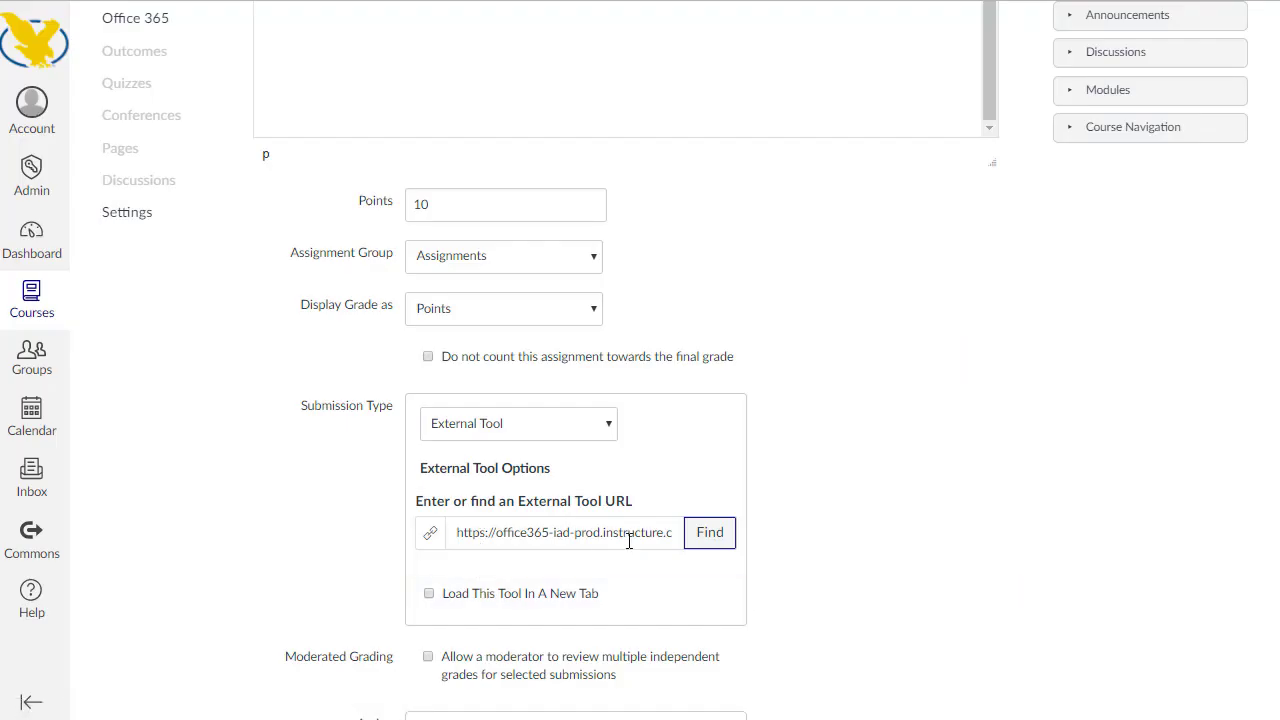
pyautogui.scroll(-3)
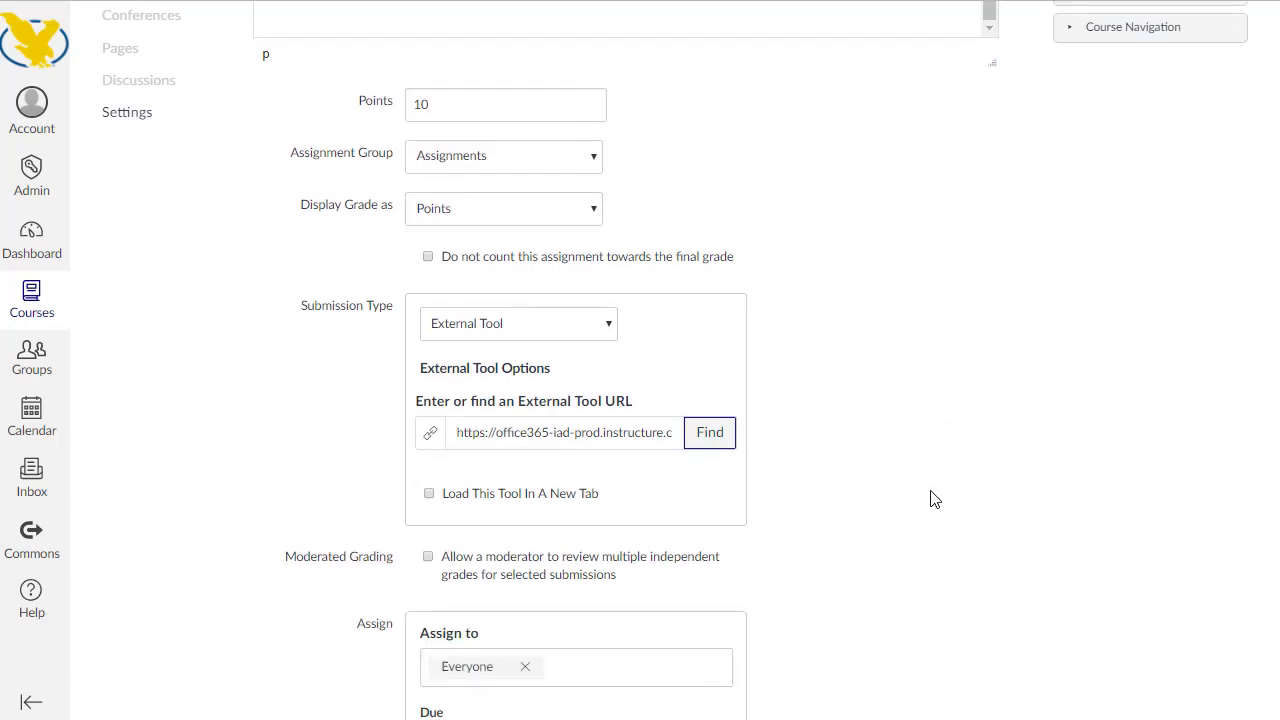
pyautogui.scroll(-3)
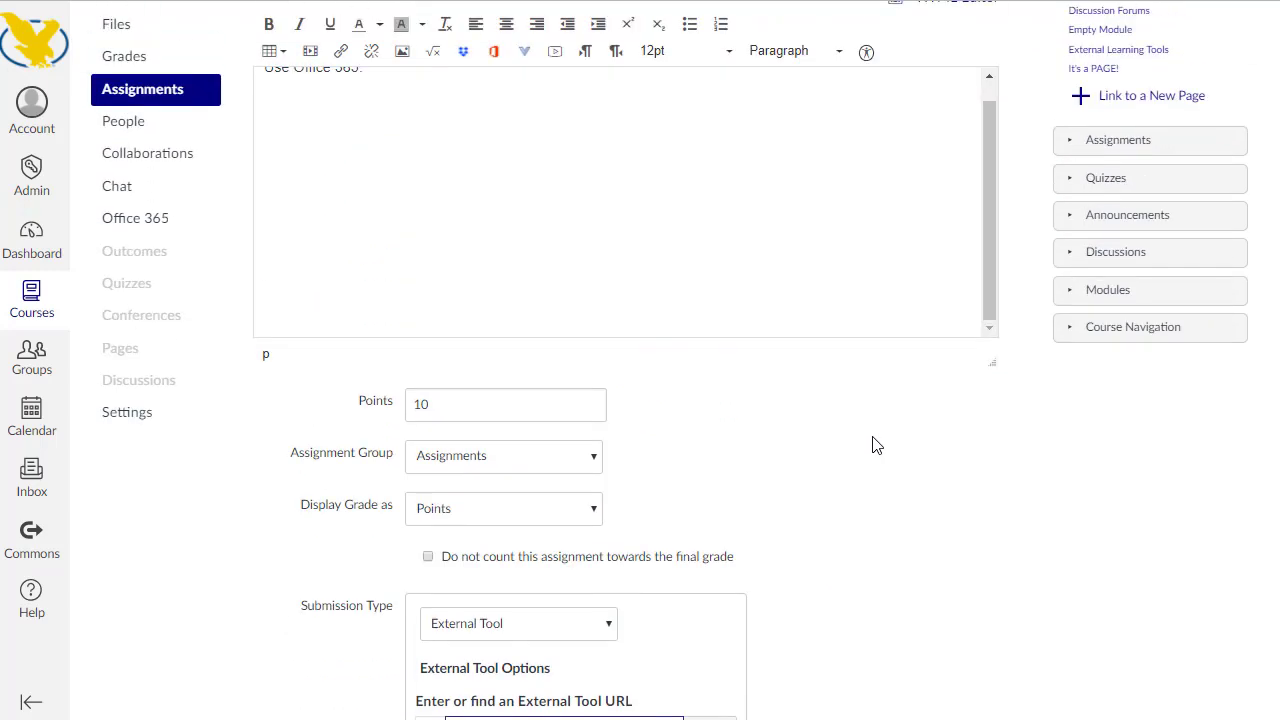
pyautogui.scroll(-3)
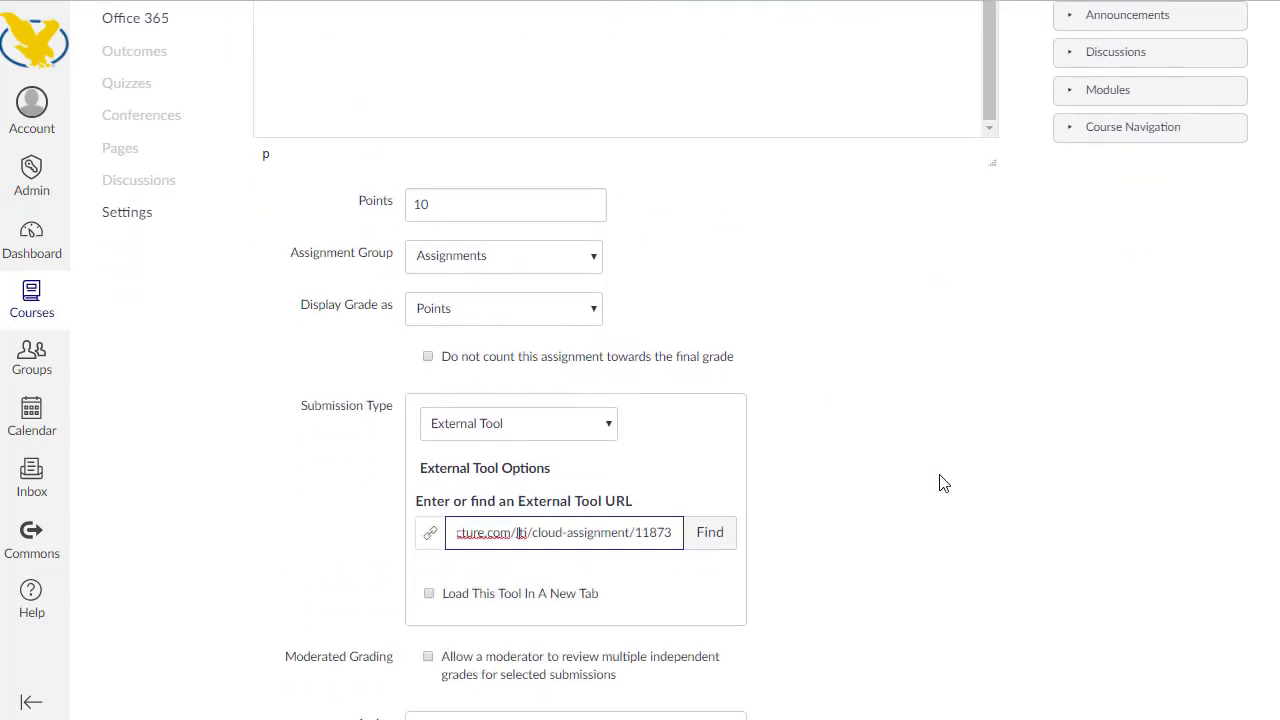